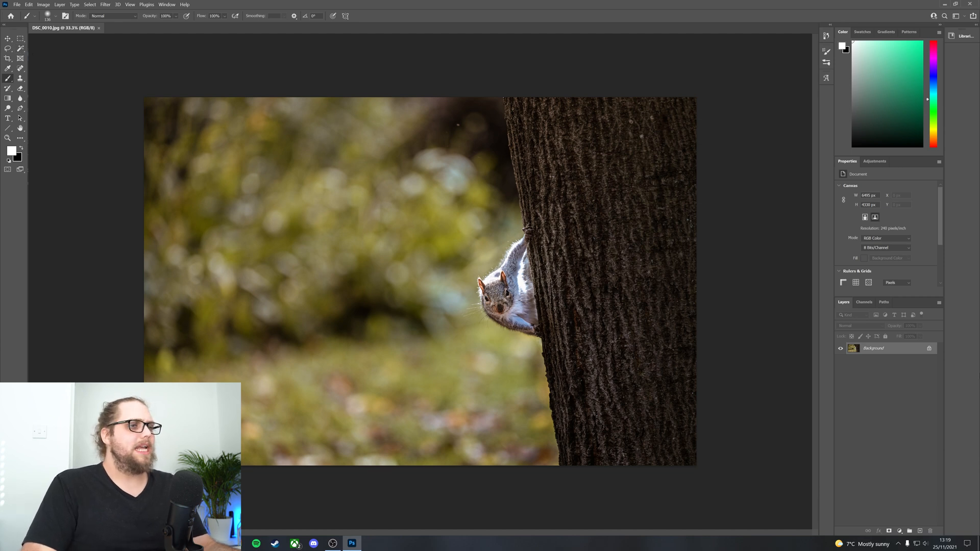
# Bring up the Neural Filters workspace for the squirrel photo.
pyautogui.doubleClick(873, 348)
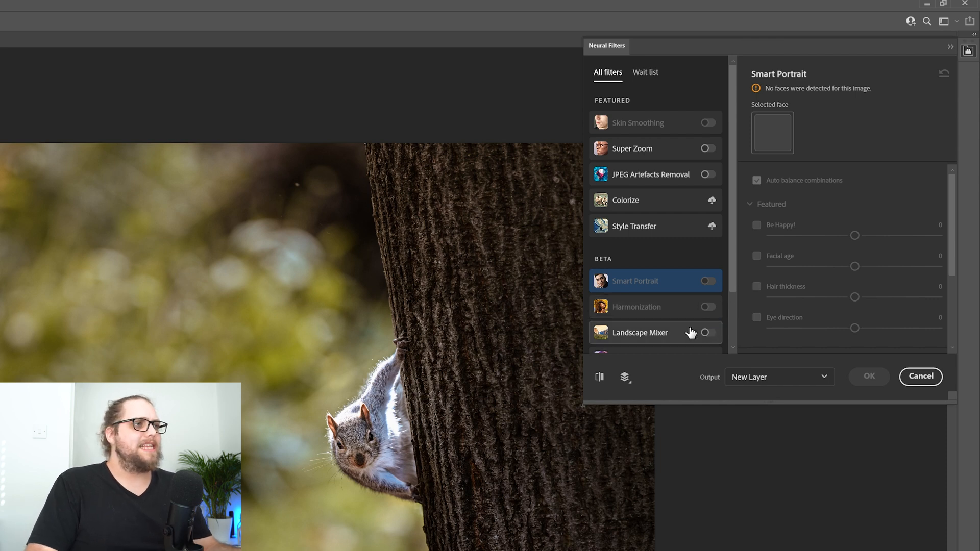
# Enable the Landscape Mixer filter with its output going to a new layer.
pyautogui.click(640, 333)
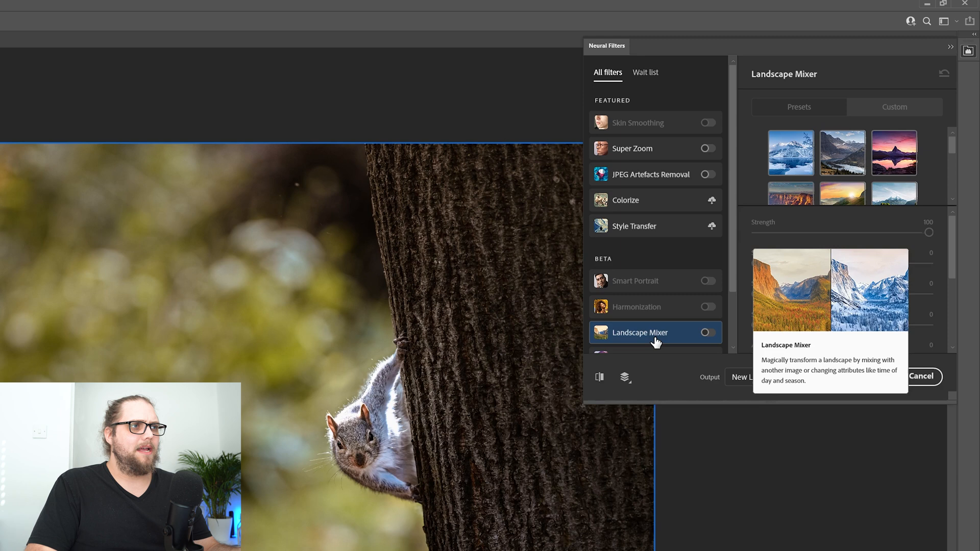
pyautogui.click(707, 333)
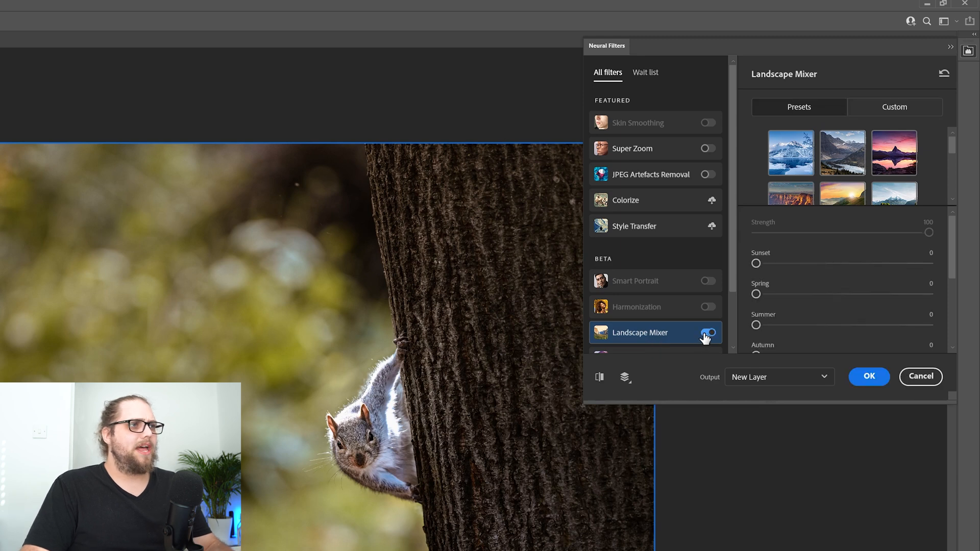
pyautogui.click(708, 332)
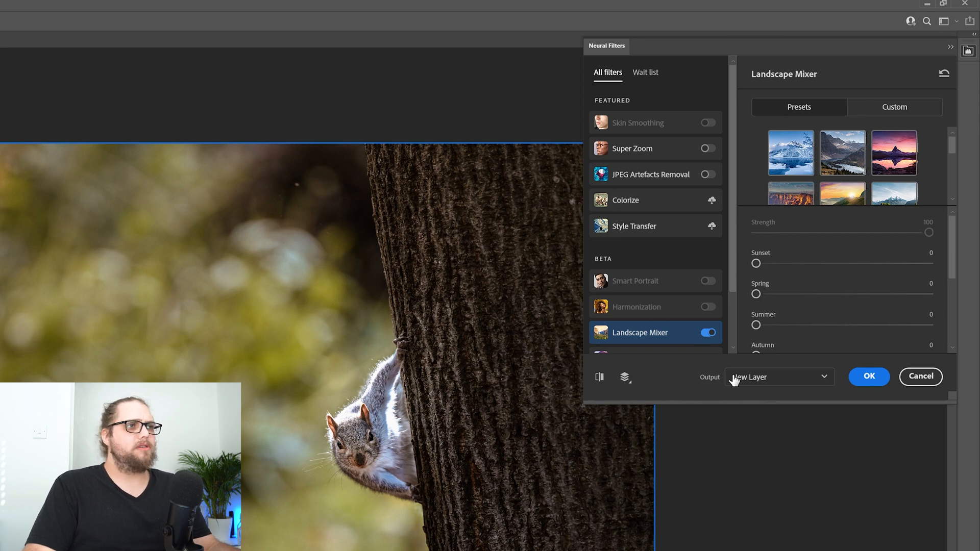
pyautogui.moveTo(768, 284)
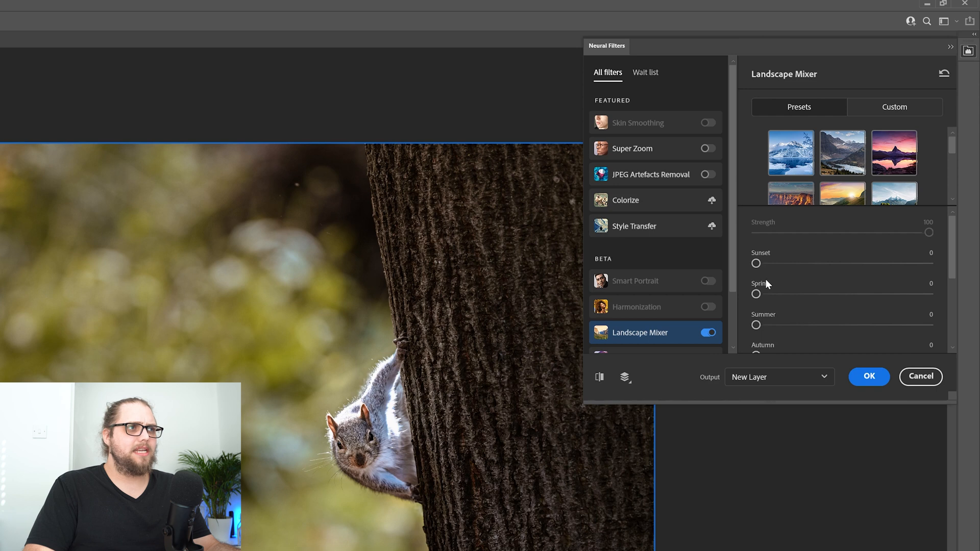
pyautogui.scroll(-3)
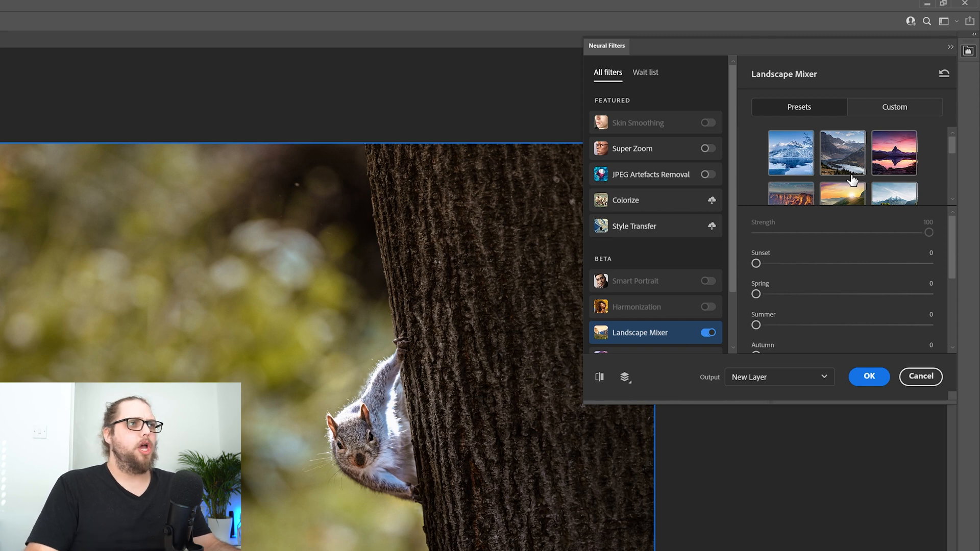
pyautogui.click(790, 152)
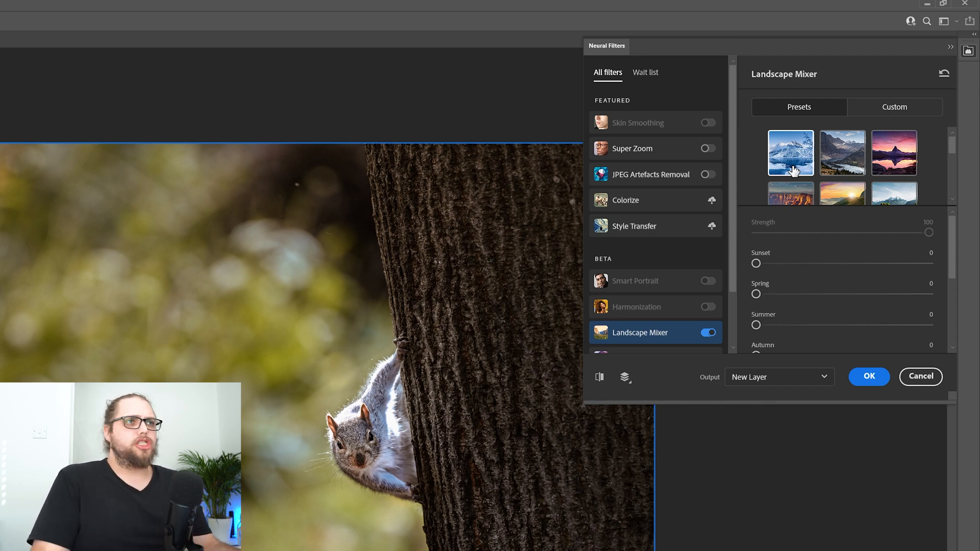
# Tick Preserve subject and Harmonize subject so the squirrel stays intact and blends in.
pyautogui.click(894, 152)
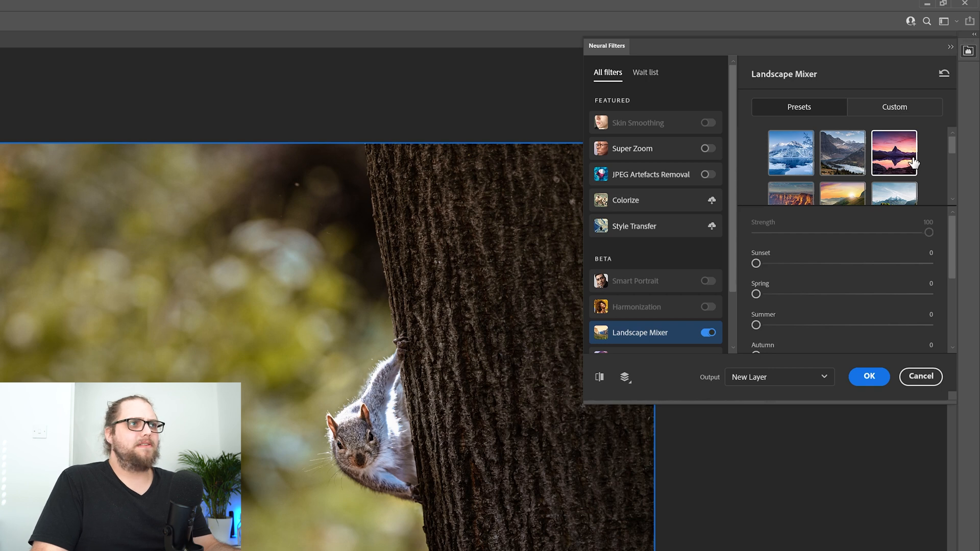
pyautogui.scroll(-3)
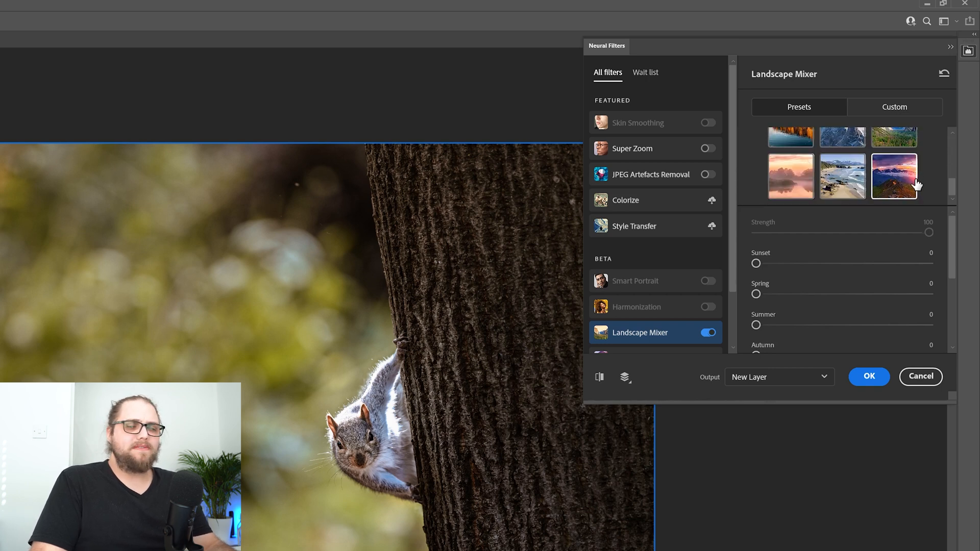
pyautogui.scroll(-3)
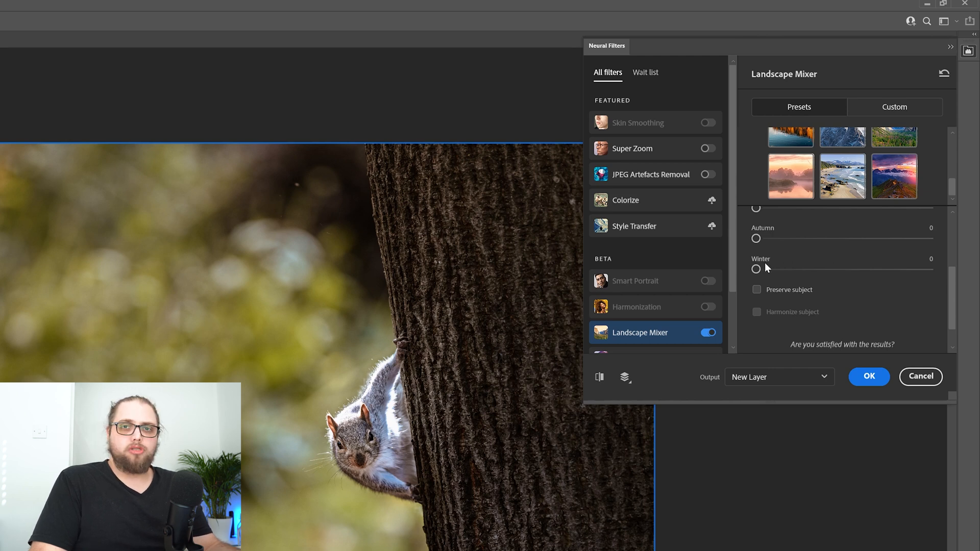
pyautogui.moveTo(780, 273)
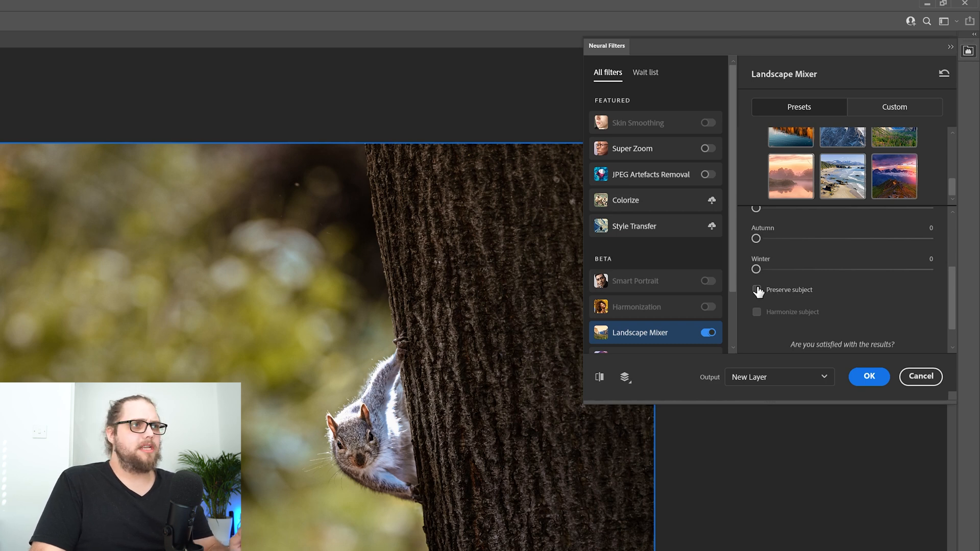
pyautogui.click(757, 289)
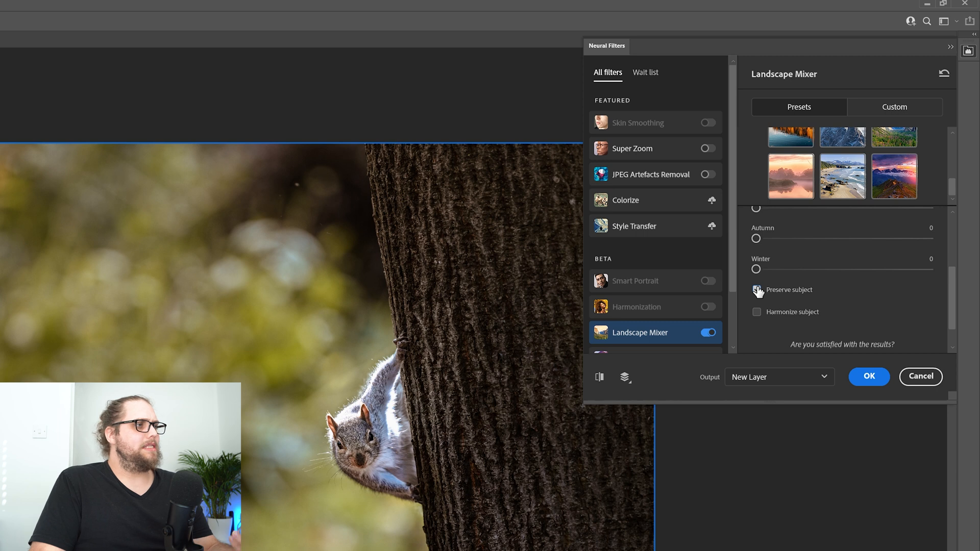
pyautogui.click(756, 289)
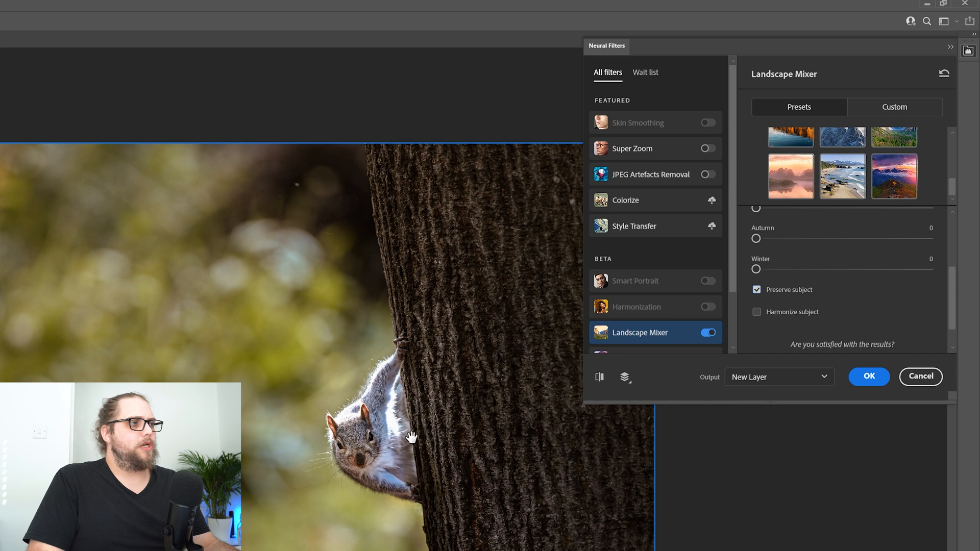
pyautogui.moveTo(798, 294)
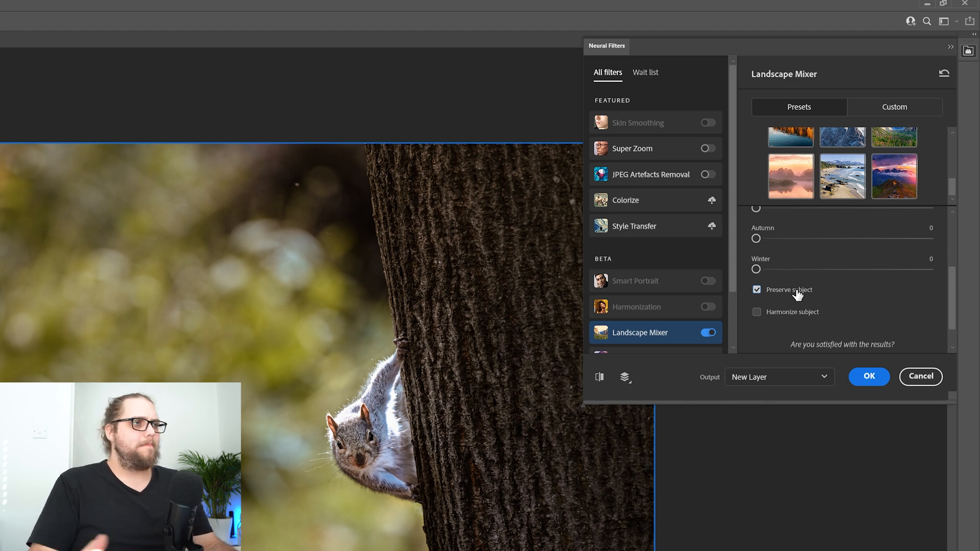
pyautogui.click(756, 312)
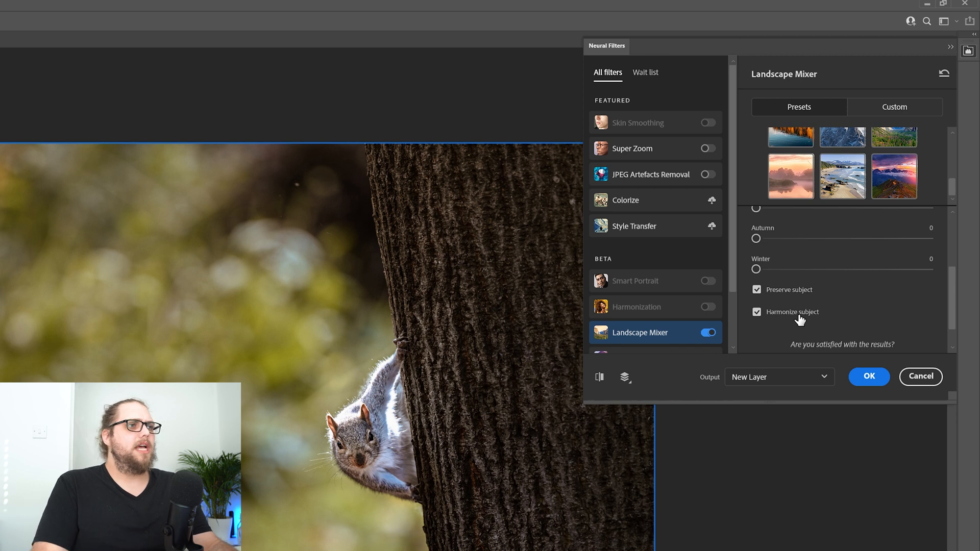
pyautogui.moveTo(837, 274)
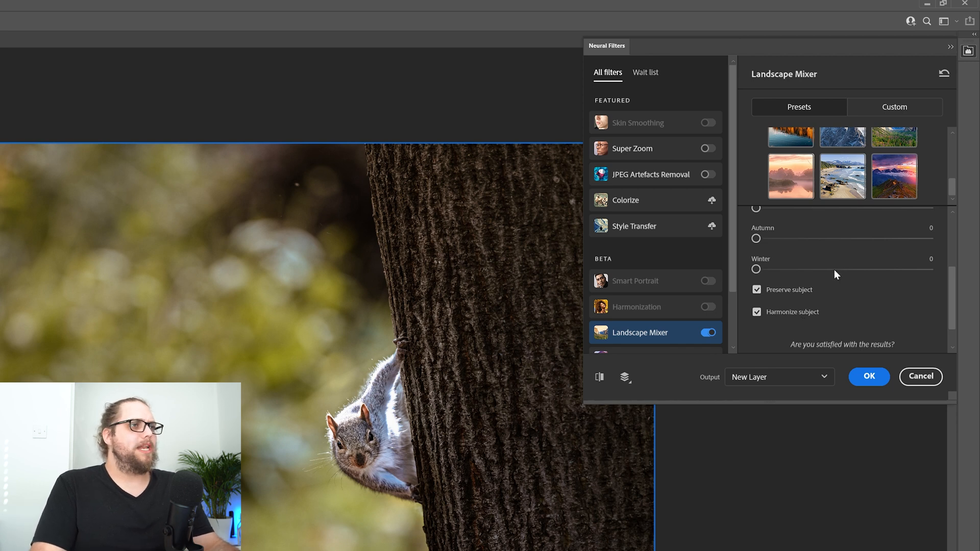
# Raise the Winter slider to 100 for a fully snowy, blue-toned background.
pyautogui.moveTo(756, 268); pyautogui.dragTo(817, 269)
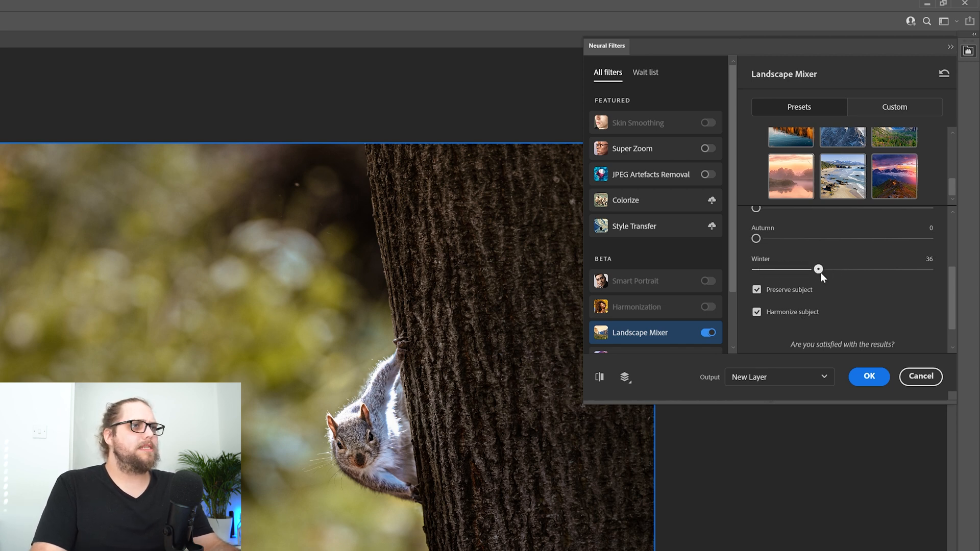
pyautogui.moveTo(817, 269); pyautogui.dragTo(928, 270)
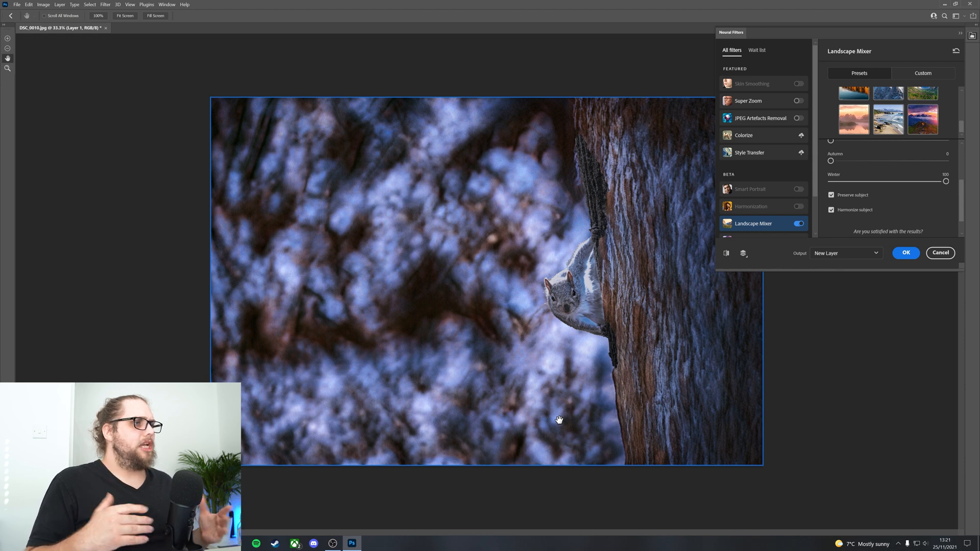
pyautogui.moveTo(304, 379)
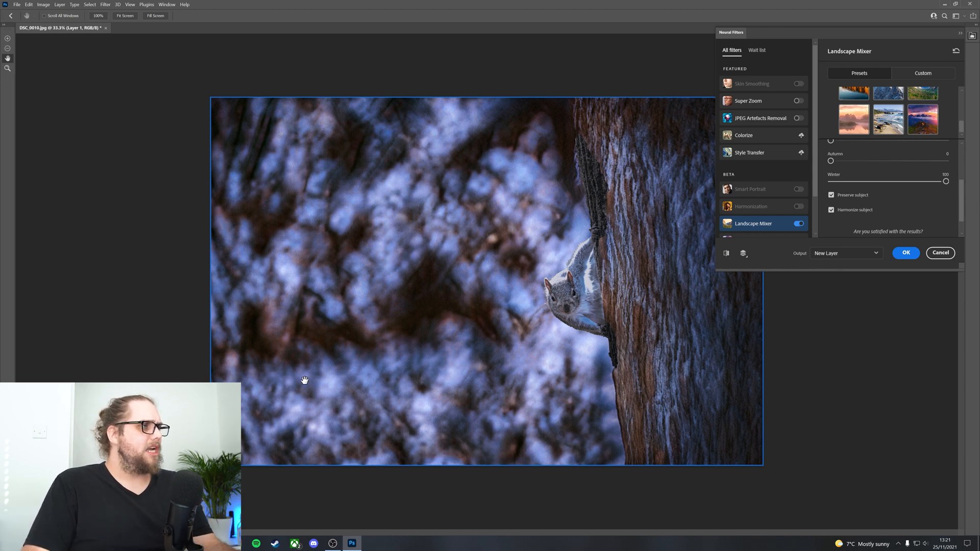
pyautogui.moveTo(404, 295)
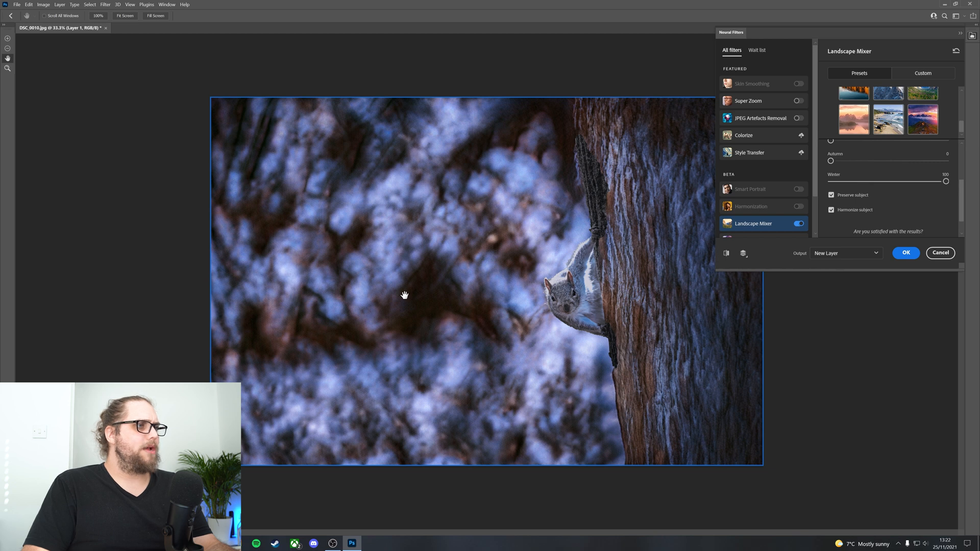
pyautogui.moveTo(689, 385)
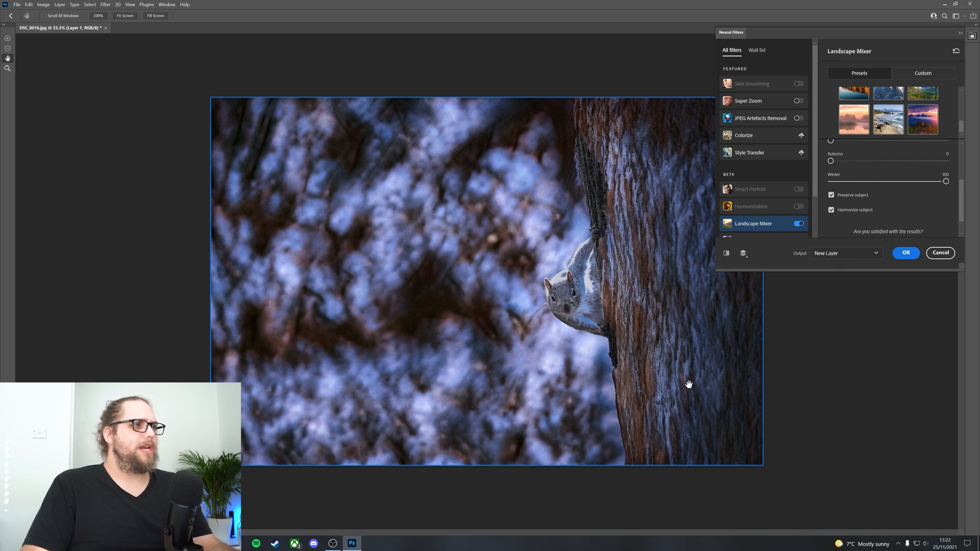
pyautogui.moveTo(588, 295)
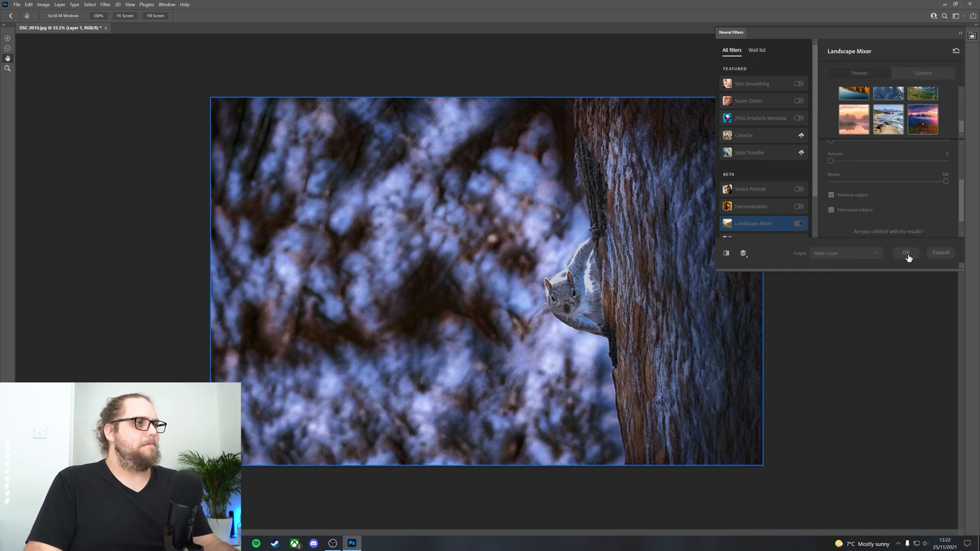
# Apply the winter result as Layer 1, compare it by toggling visibility, then remove it leaving Layer 0.
pyautogui.click(905, 252)
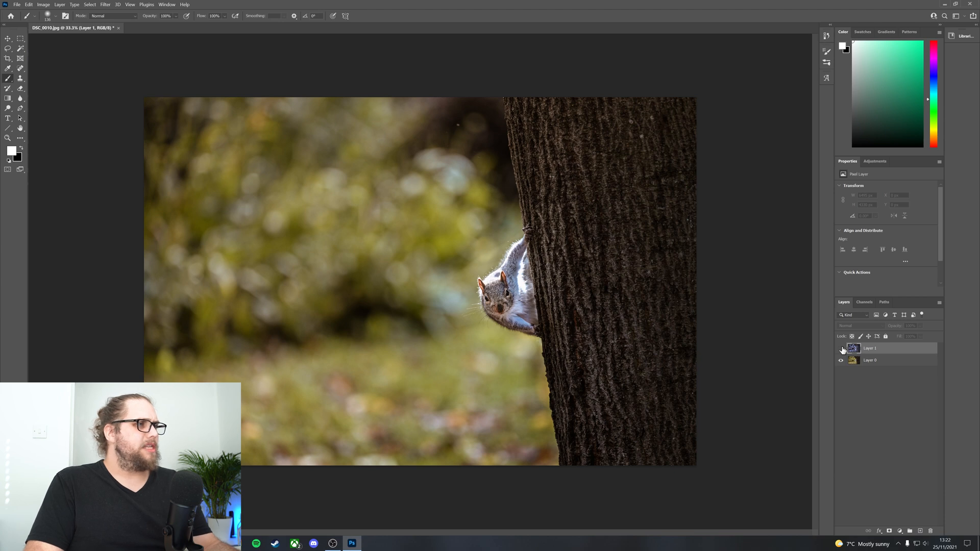
pyautogui.click(841, 348)
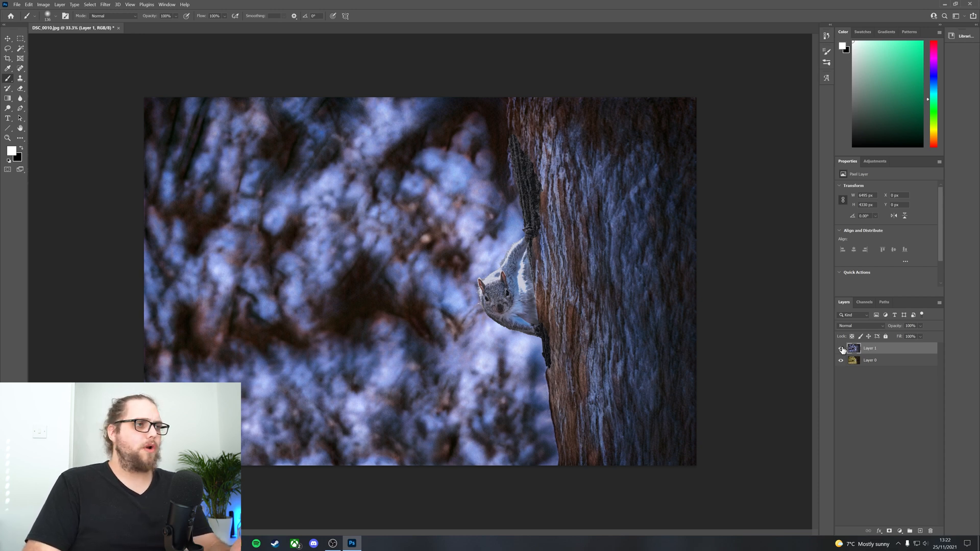
pyautogui.click(840, 349)
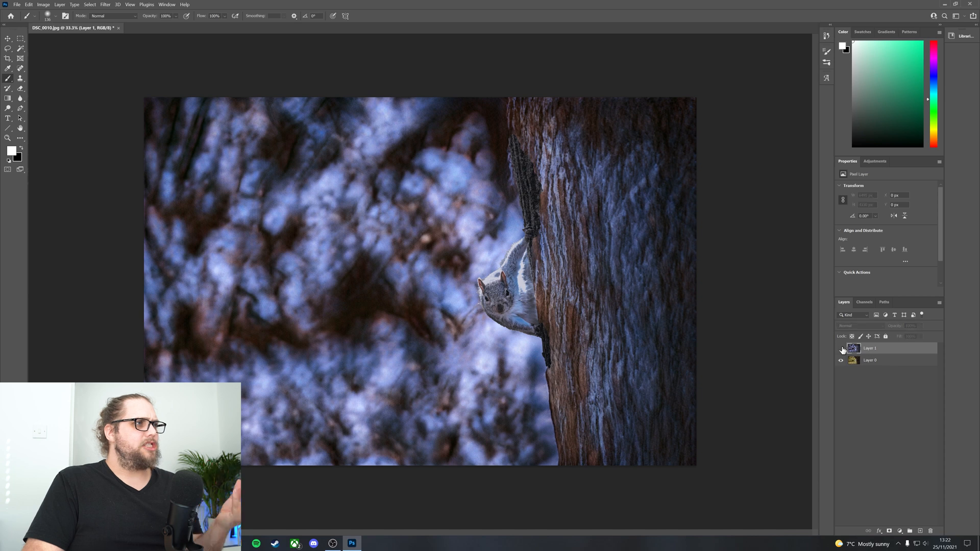
pyautogui.click(870, 348)
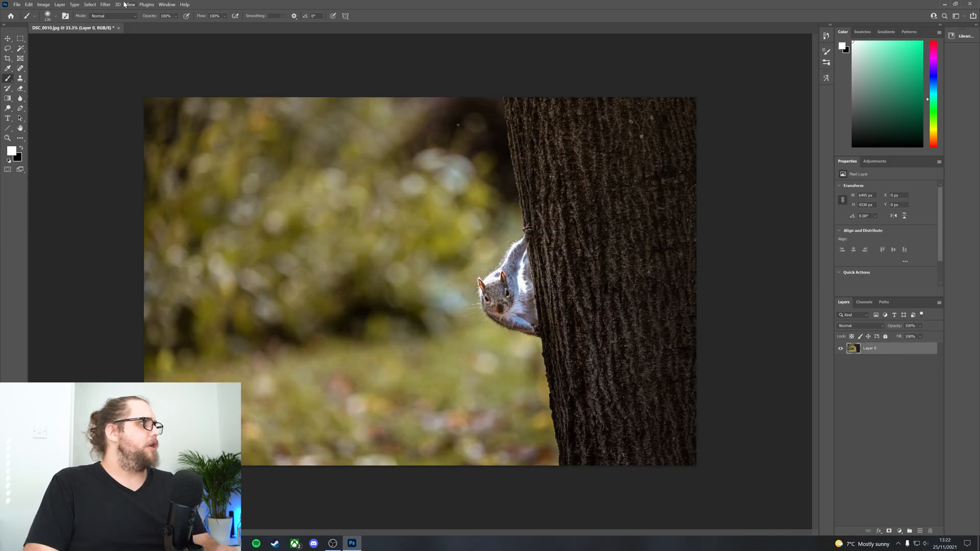
# Reopen Neural Filters, enable Landscape Mixer and choose the snowy mountain preset.
pyautogui.click(105, 5)
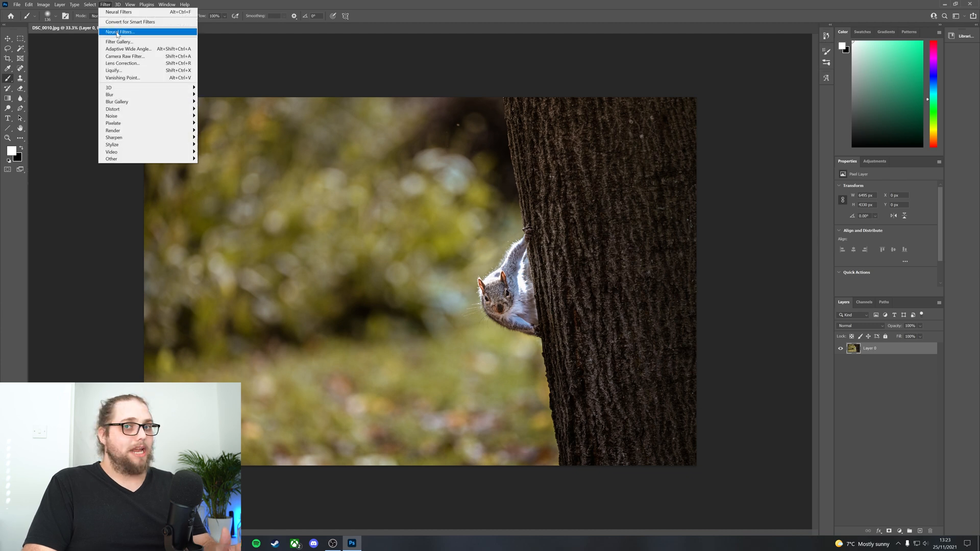
pyautogui.click(119, 32)
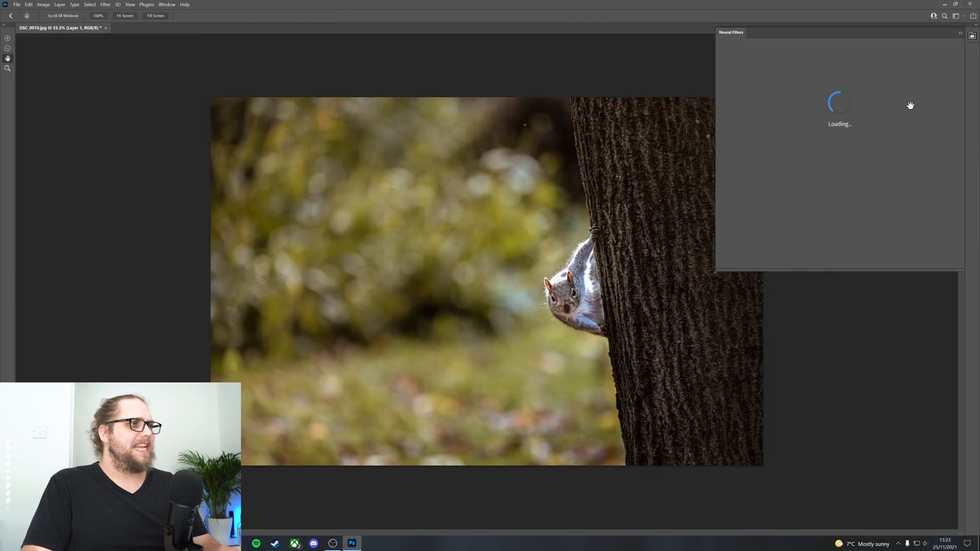
pyautogui.click(715, 294)
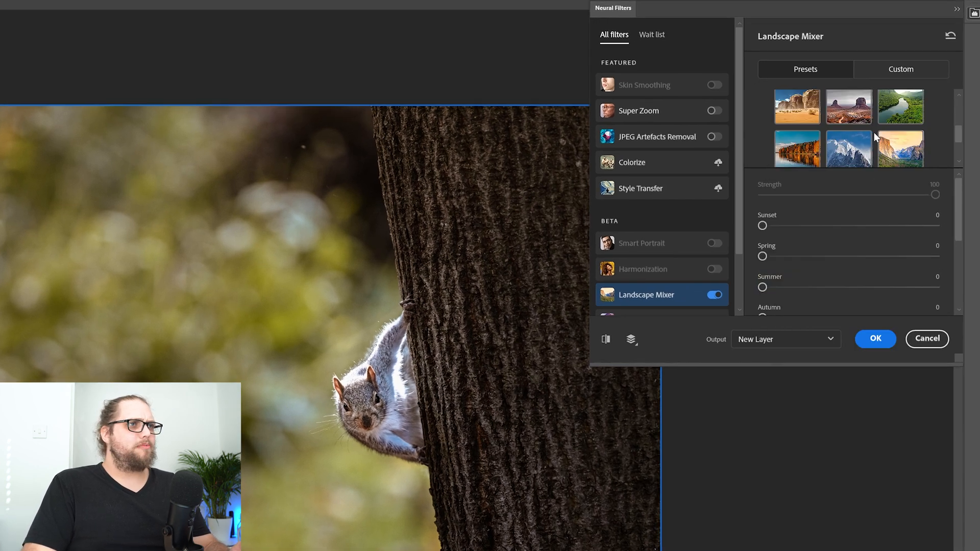
pyautogui.scroll(-3)
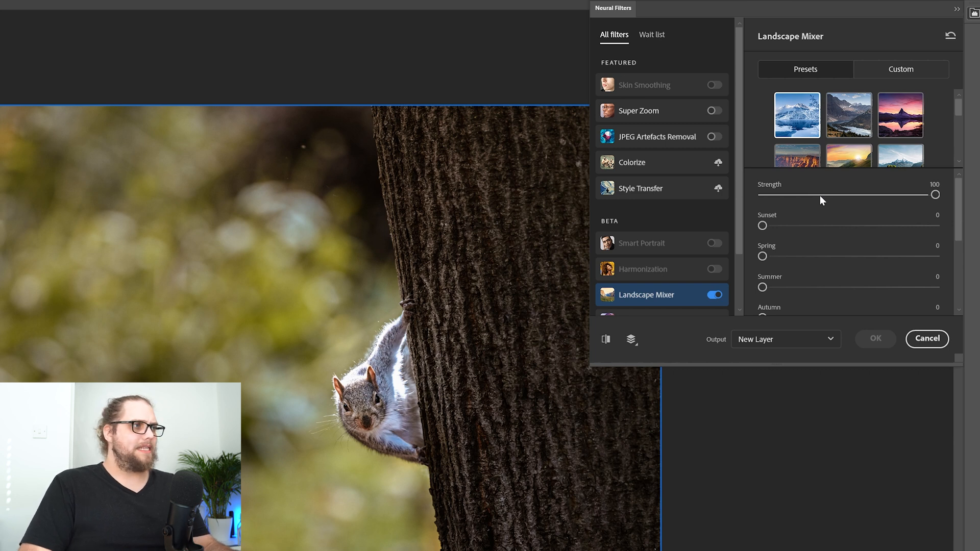
pyautogui.click(797, 115)
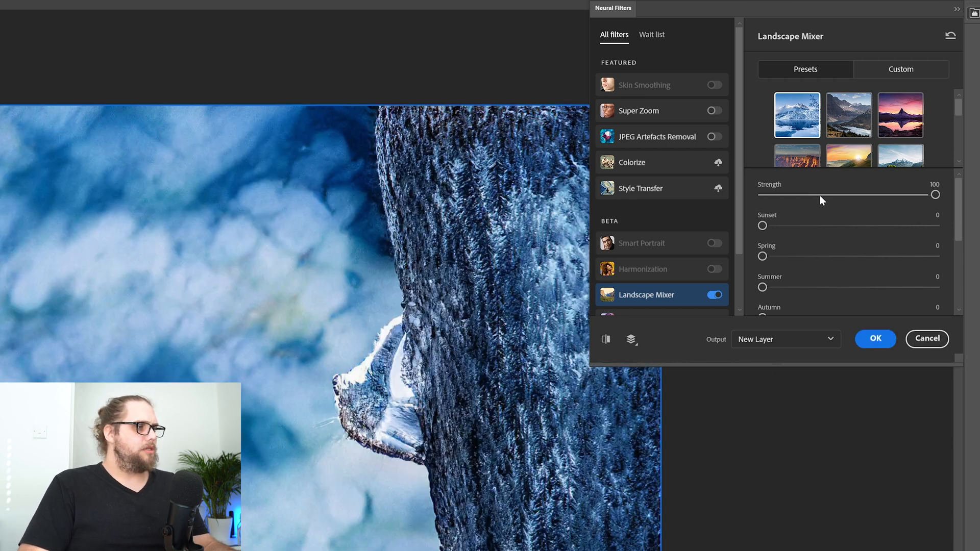
pyautogui.moveTo(673, 304)
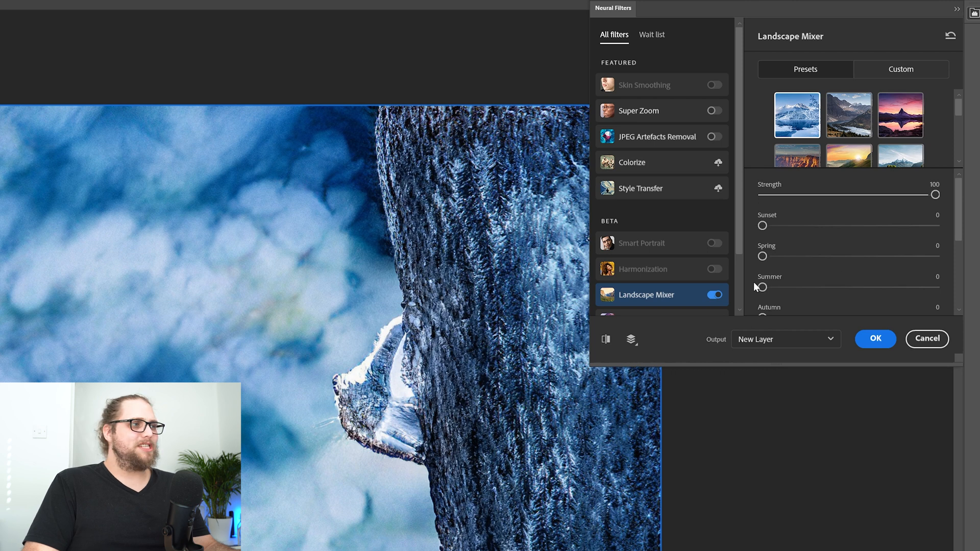
pyautogui.scroll(-3)
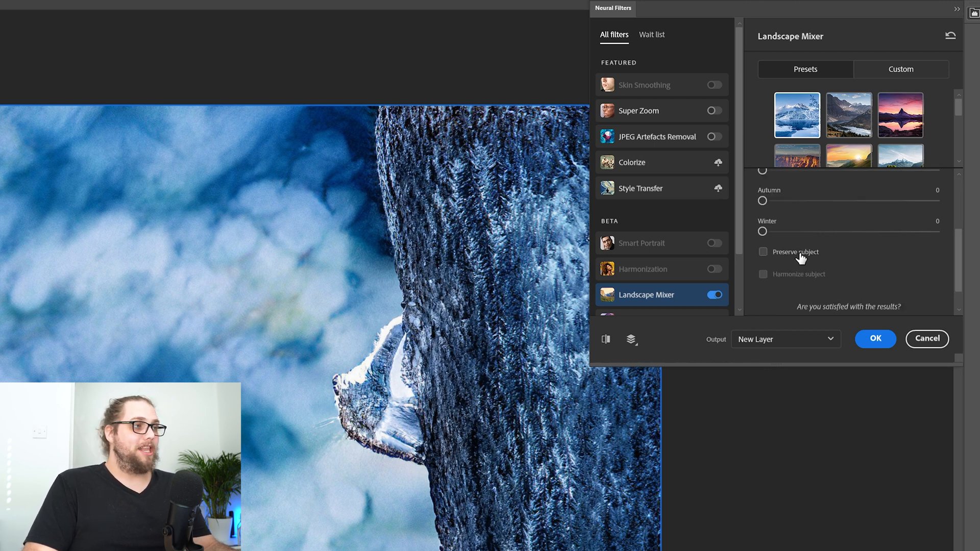
# Check Preserve subject so the squirrel keeps its natural colours in the icy scene.
pyautogui.click(762, 251)
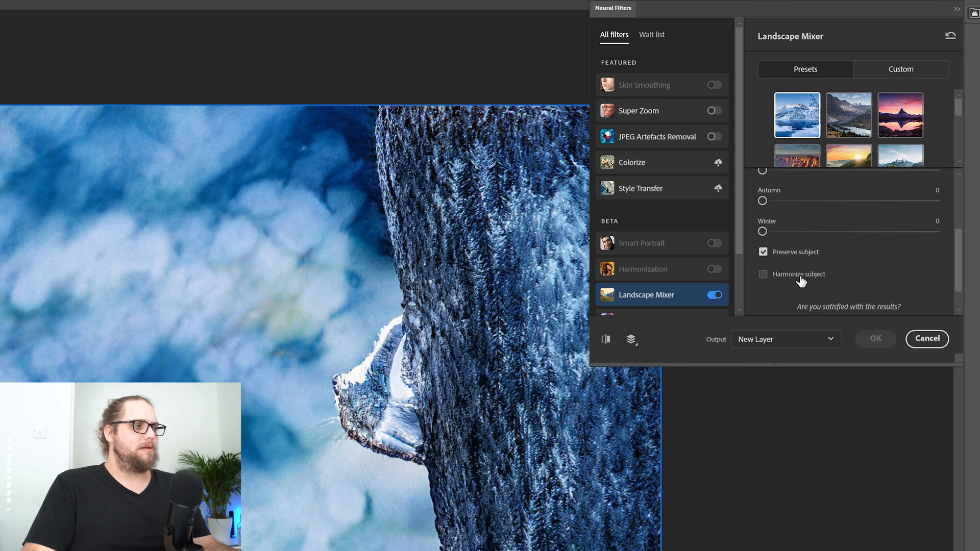
pyautogui.click(763, 273)
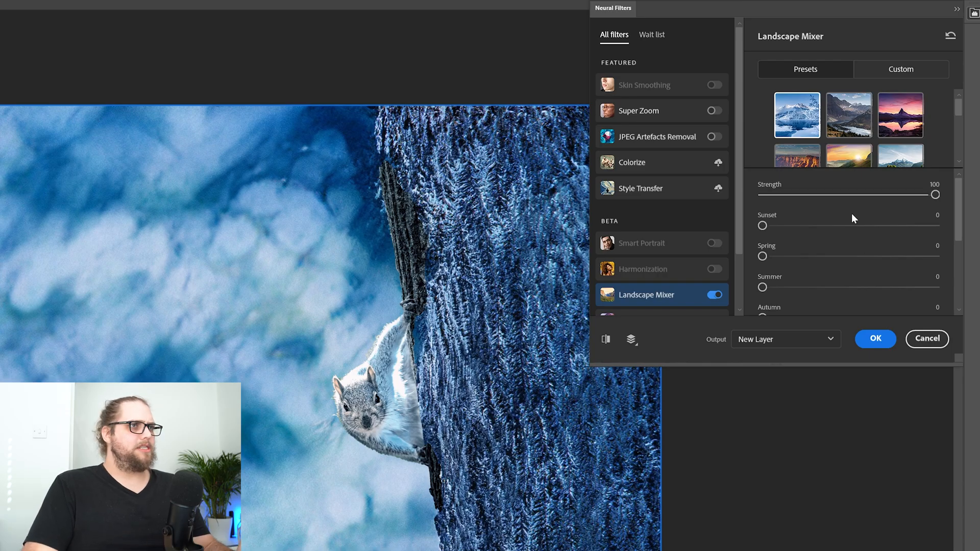
# Lower the preset Strength slider to 50.
pyautogui.moveTo(936, 194); pyautogui.dragTo(898, 194)
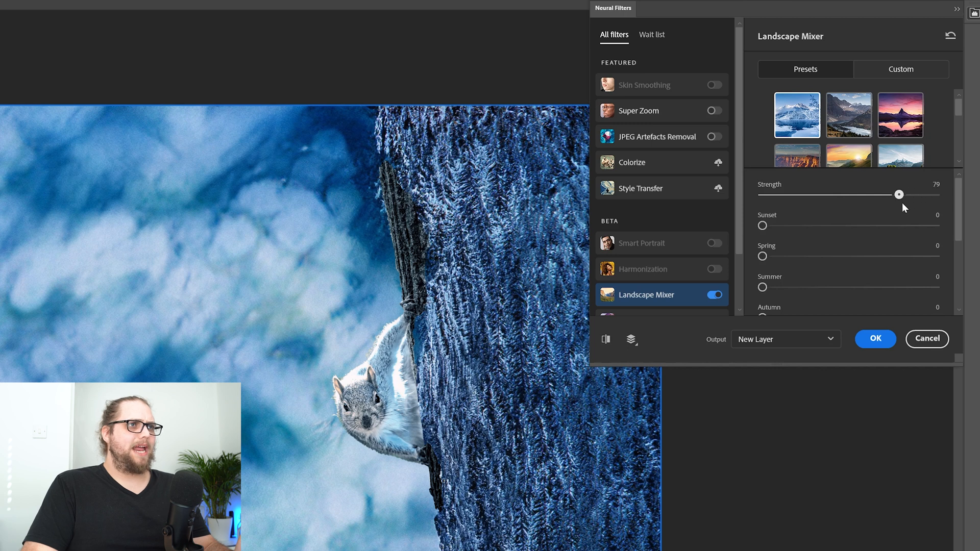
pyautogui.moveTo(898, 194); pyautogui.dragTo(854, 193)
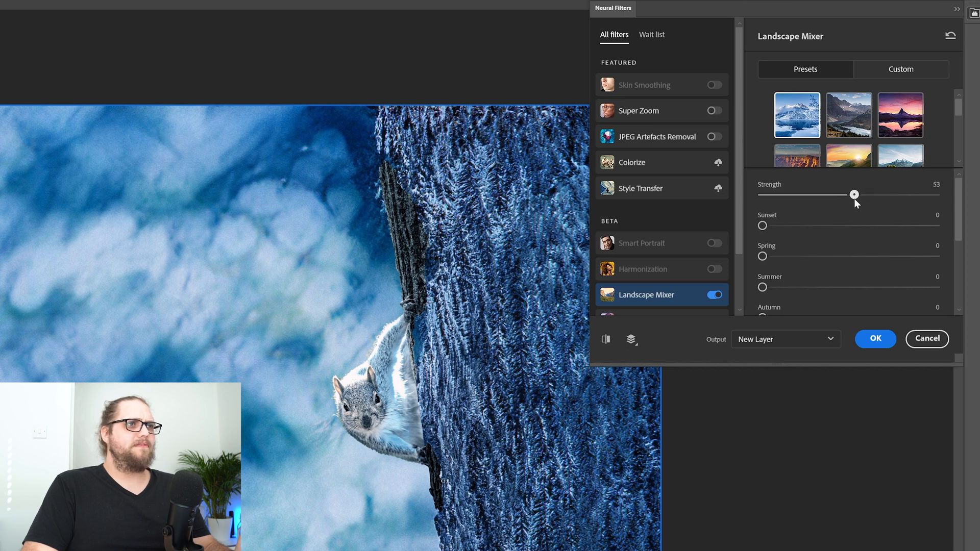
pyautogui.moveTo(854, 194); pyautogui.dragTo(848, 194)
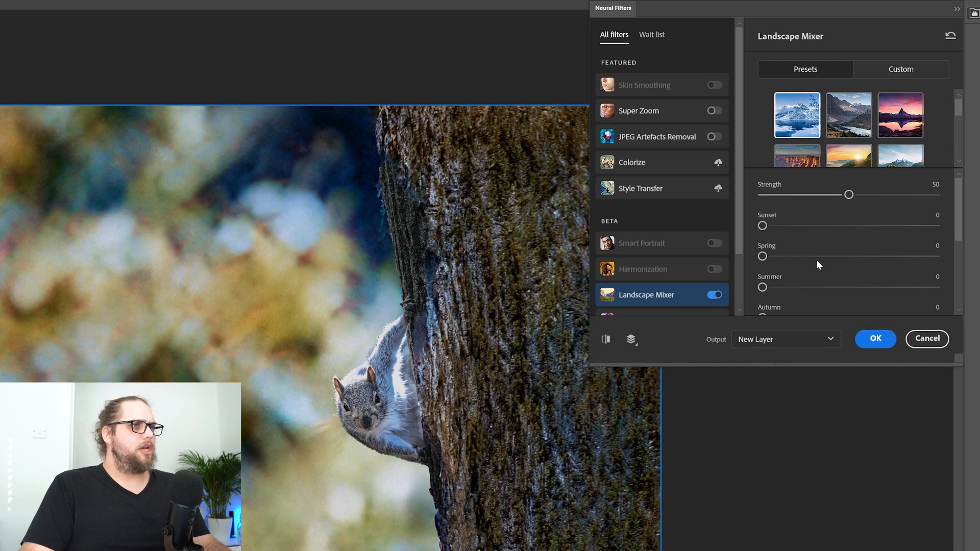
# Set the Winter slider to about 34 for a softer blue look.
pyautogui.scroll(-3)
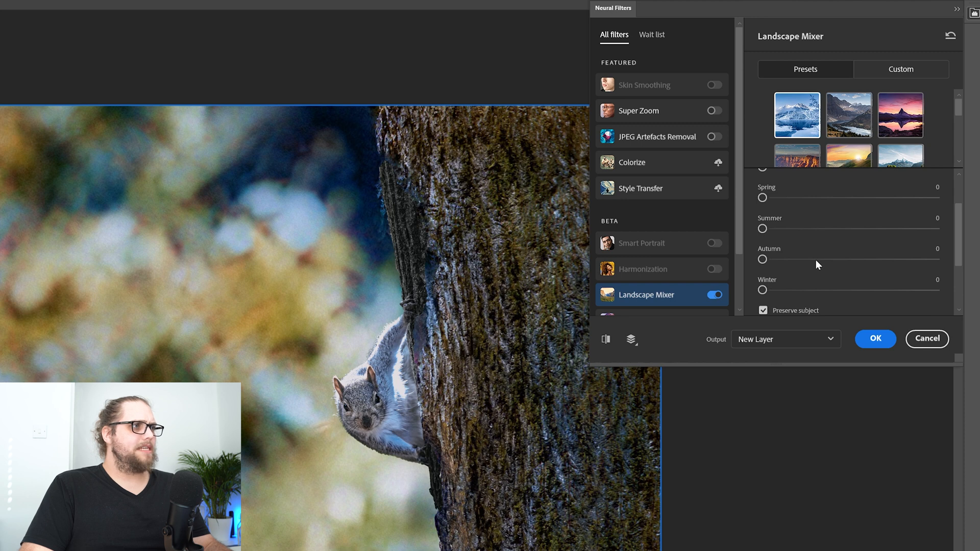
pyautogui.moveTo(763, 289); pyautogui.dragTo(780, 289)
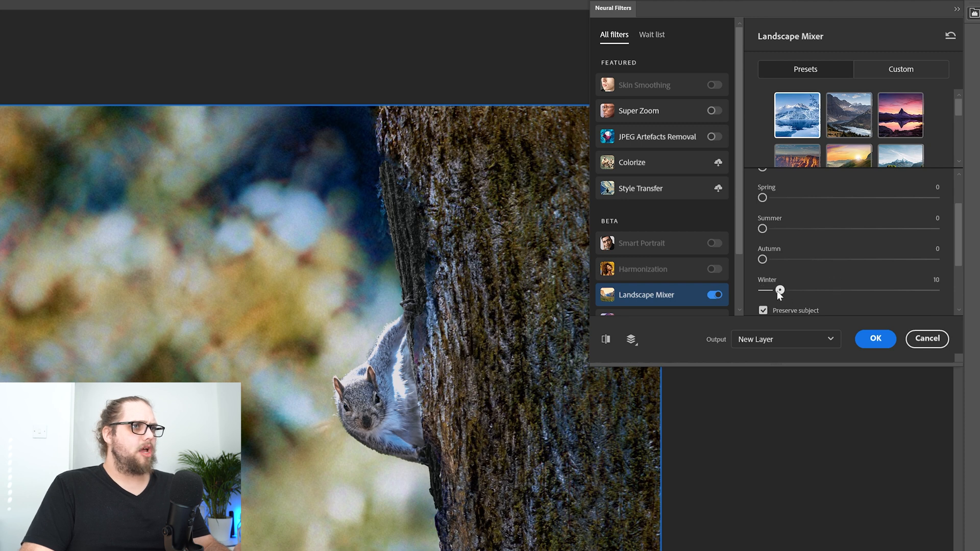
pyautogui.moveTo(780, 289); pyautogui.dragTo(848, 289)
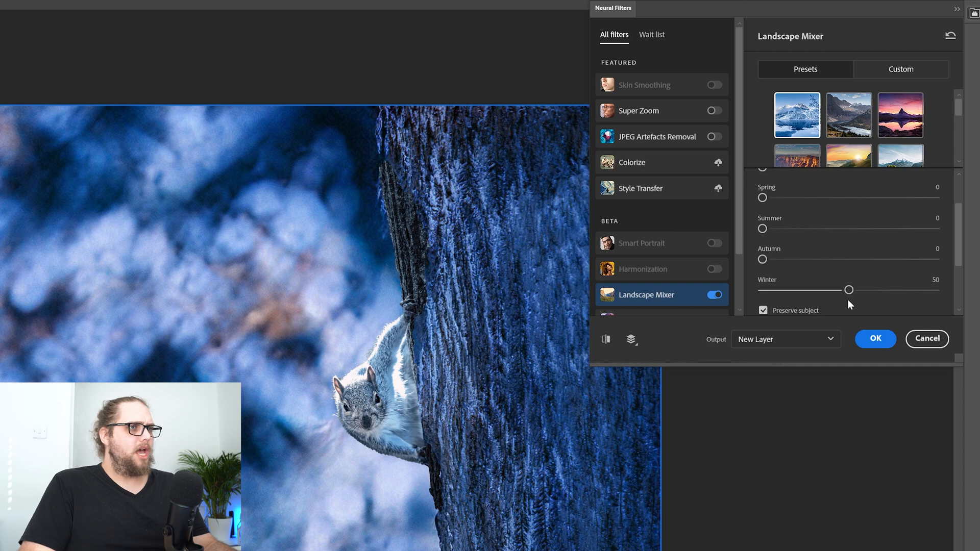
pyautogui.moveTo(848, 289); pyautogui.dragTo(820, 290)
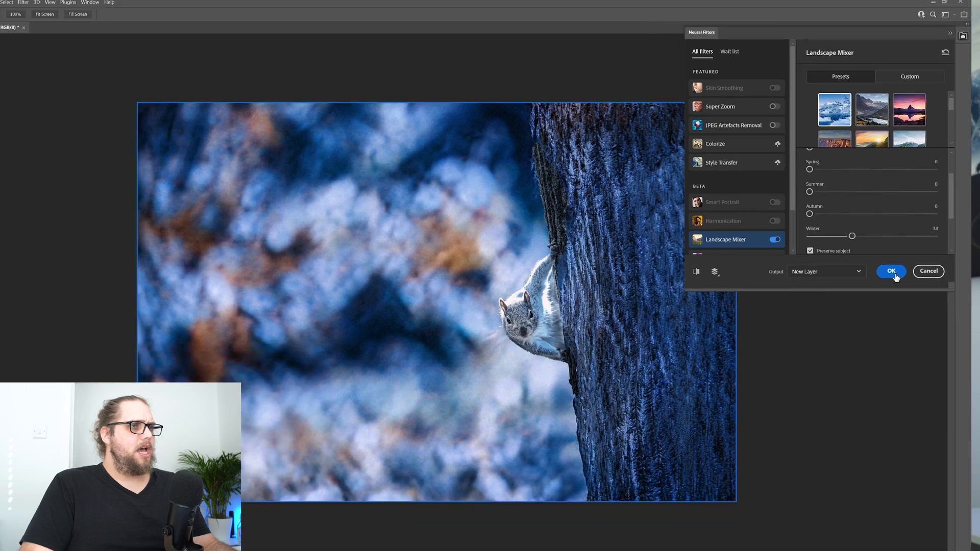
# Apply the softened wintry result as a new layer and pick the Clone Stamp for the tree edge.
pyautogui.click(890, 271)
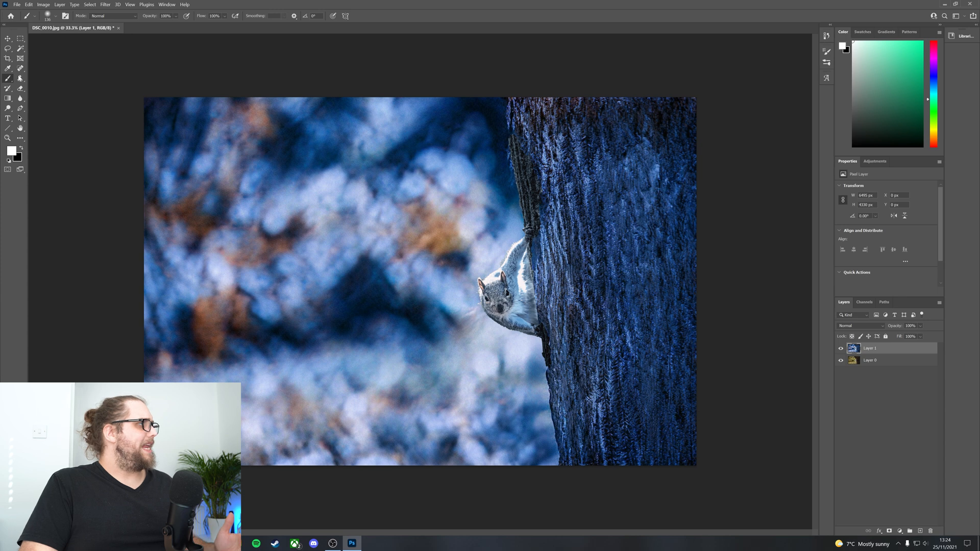
pyautogui.click(8, 67)
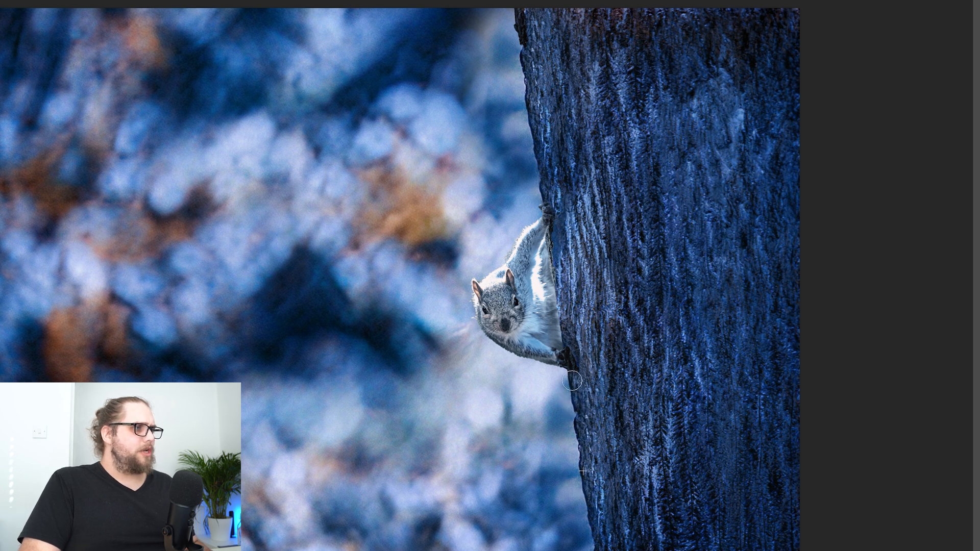
pyautogui.moveTo(701, 536)
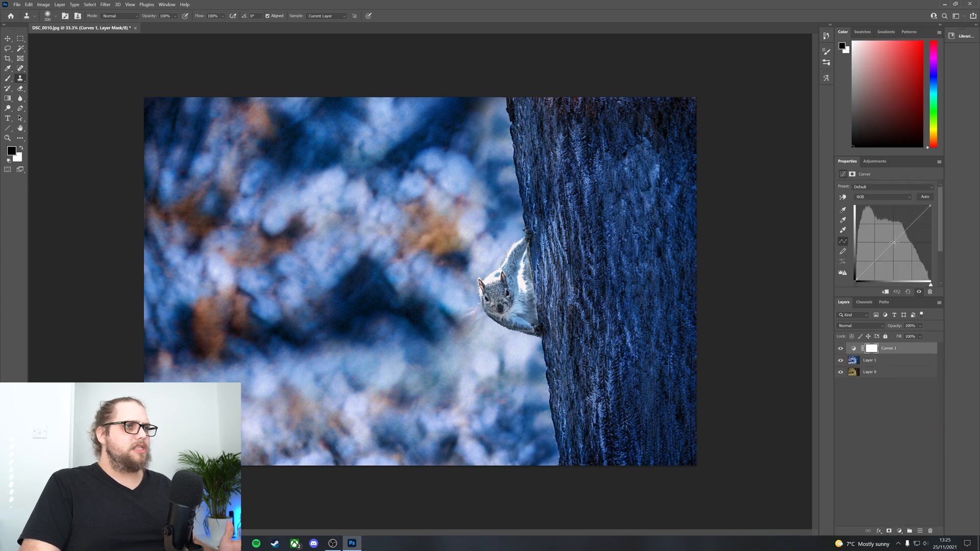
# Pull the Curves adjustment down to darken the image.
pyautogui.moveTo(894, 243); pyautogui.dragTo(900, 251)
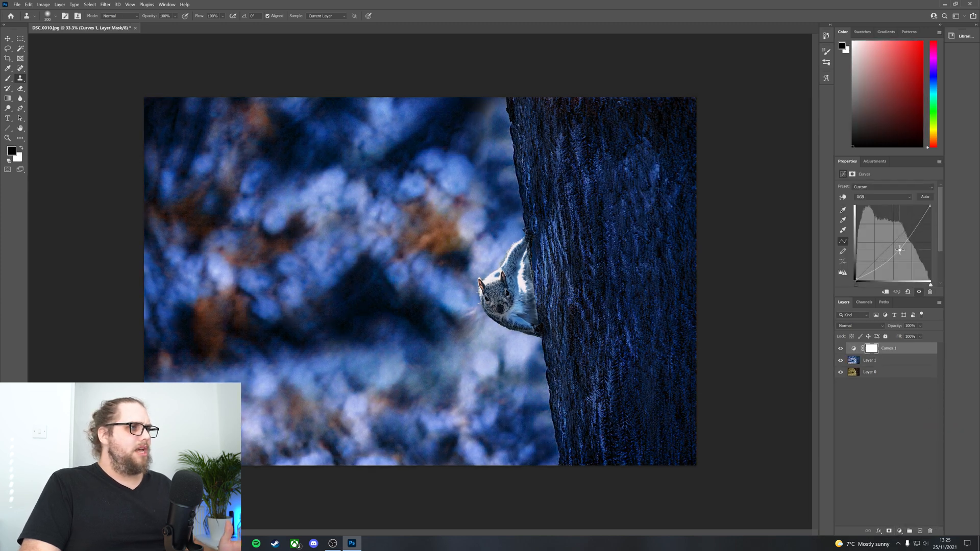
pyautogui.moveTo(900, 248); pyautogui.dragTo(894, 273)
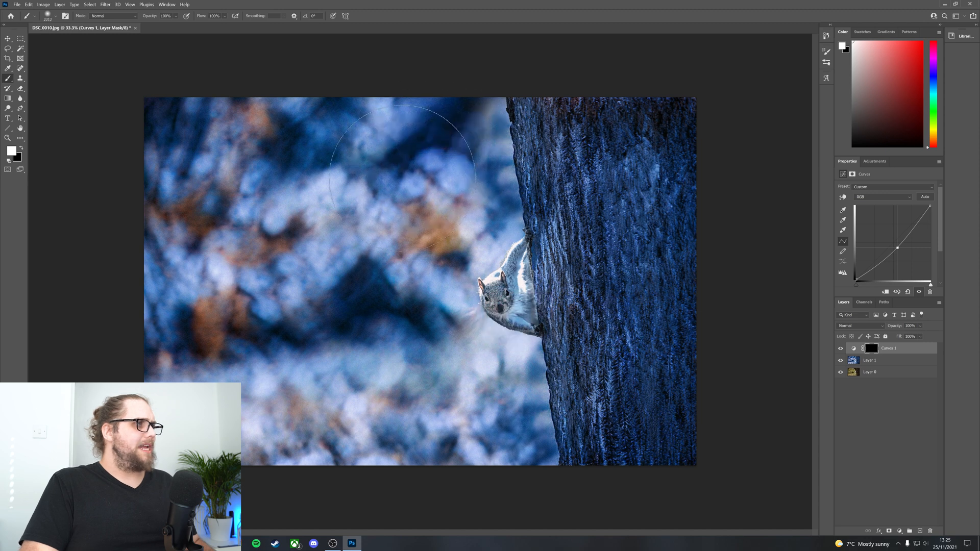
# Paint the darkening back in through the mask, mainly over the tree trunk.
pyautogui.moveTo(400, 156); pyautogui.dragTo(212, 262)
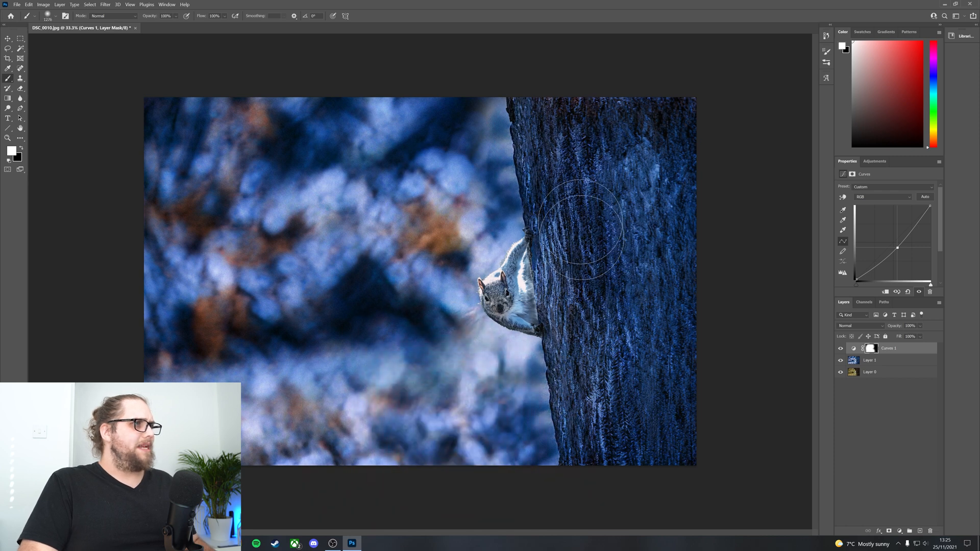
pyautogui.moveTo(584, 235); pyautogui.dragTo(665, 412)
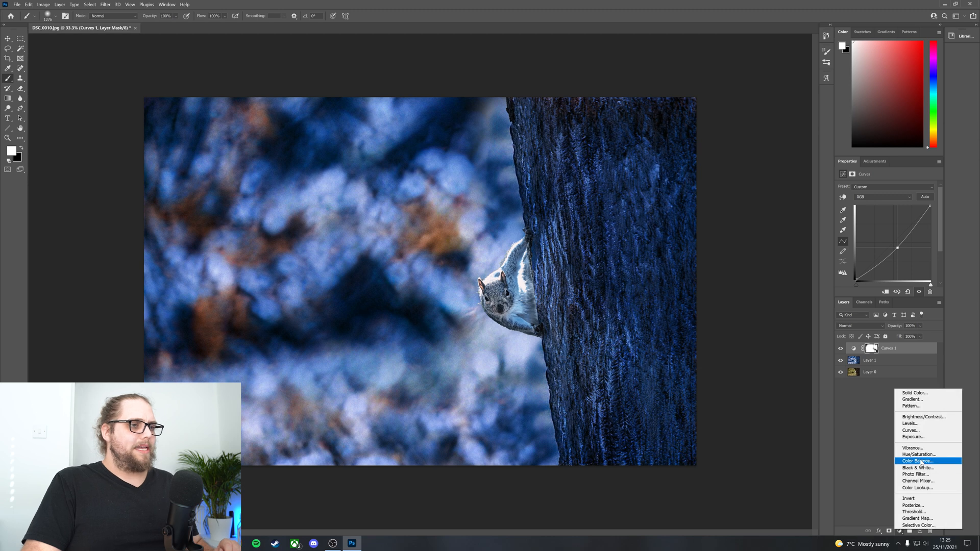
# Add a Hue/Saturation adjustment layer and lower the Saturation slider to mute the scene's colours.
pyautogui.click(918, 454)
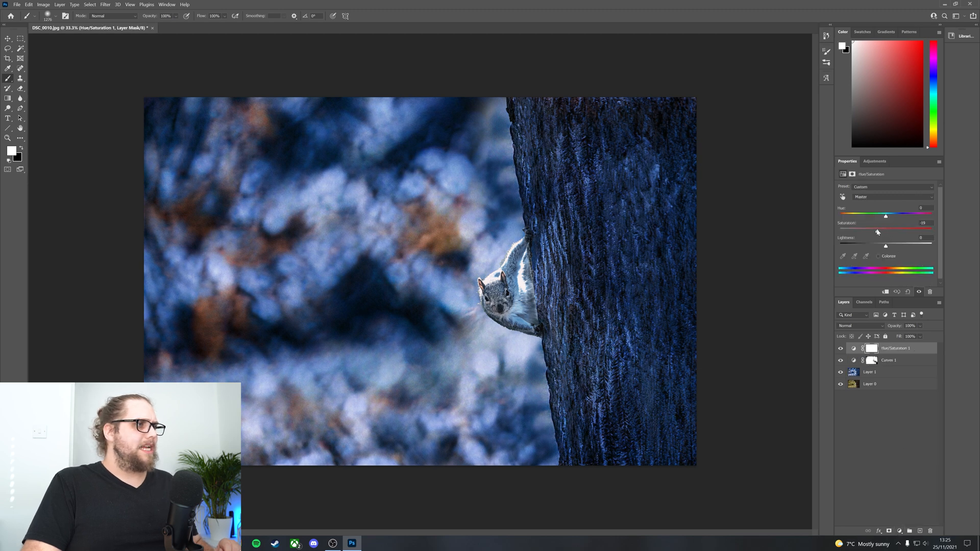
pyautogui.moveTo(878, 229); pyautogui.dragTo(867, 230)
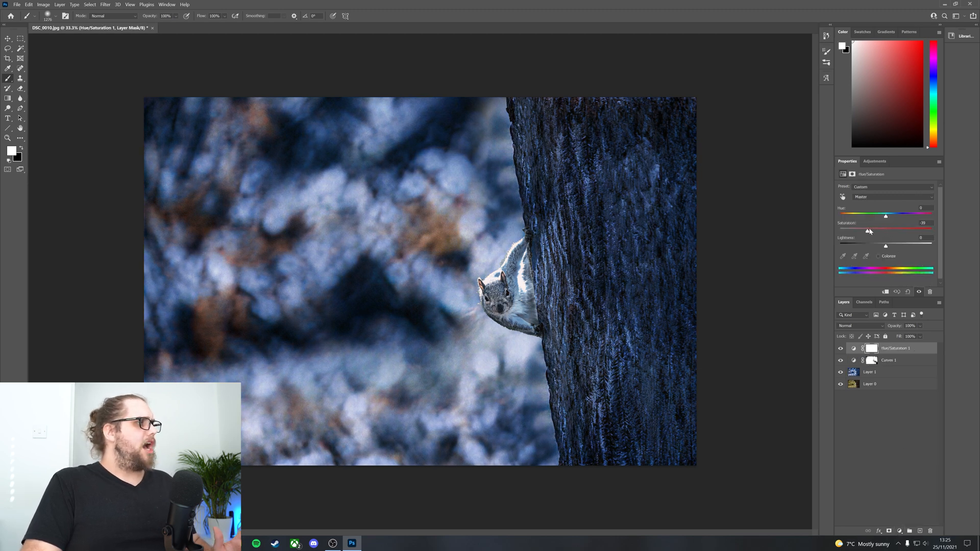
pyautogui.moveTo(867, 231); pyautogui.dragTo(869, 231)
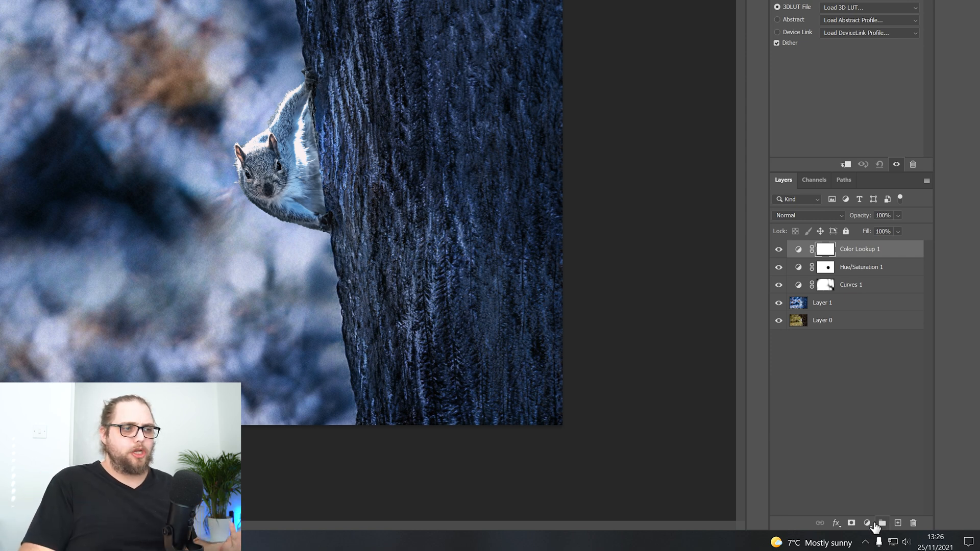
# Load the DropBlues.3DL LUT in the Color Lookup adjustment for a cooler blue grade.
pyautogui.click(866, 522)
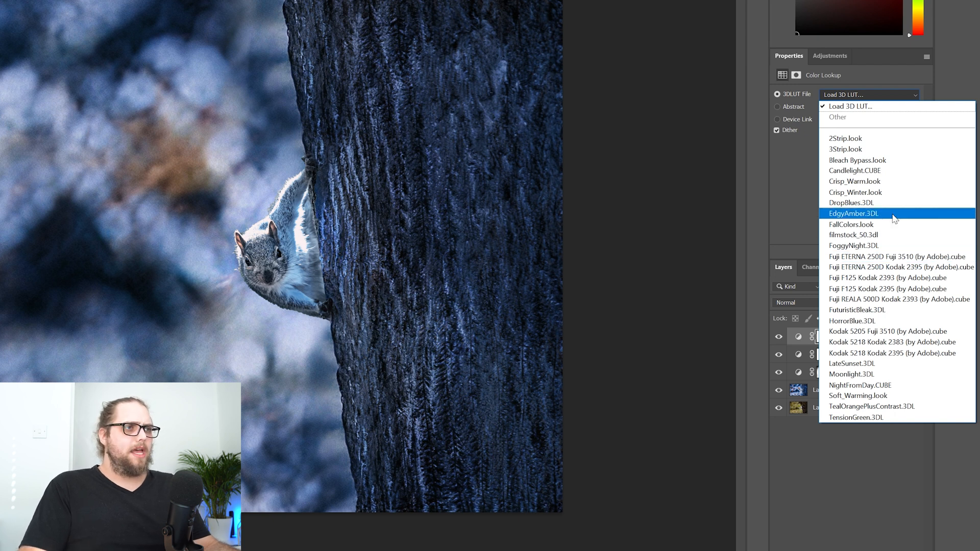
pyautogui.click(851, 202)
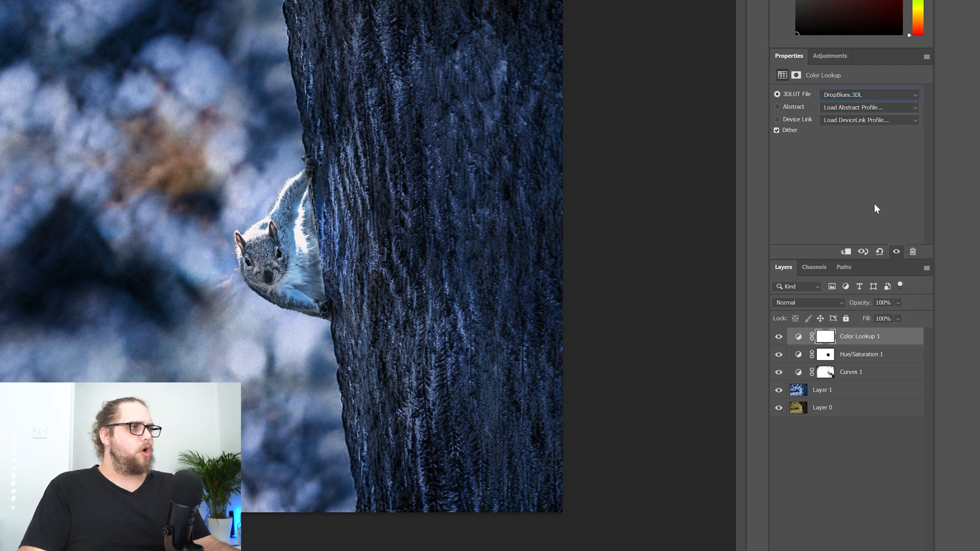